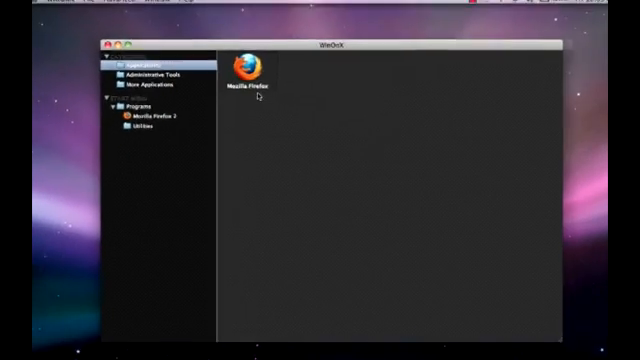
double_click(244, 62)
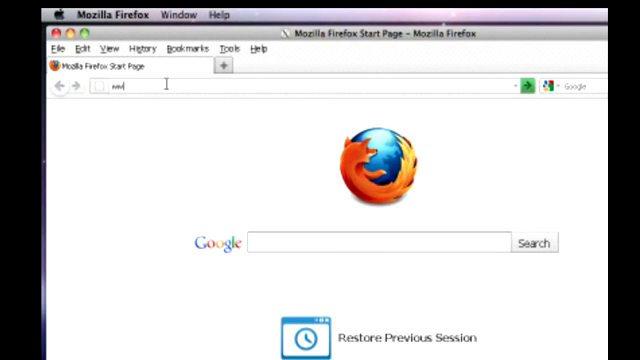
type("www.winonx.c")
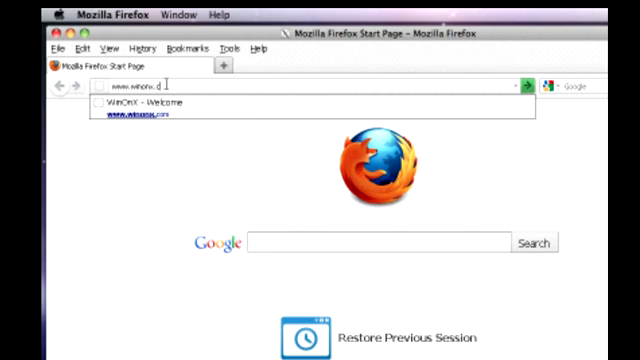
key("Return")
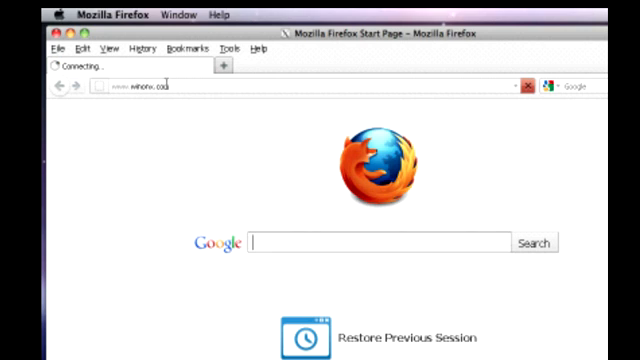
key("Return")
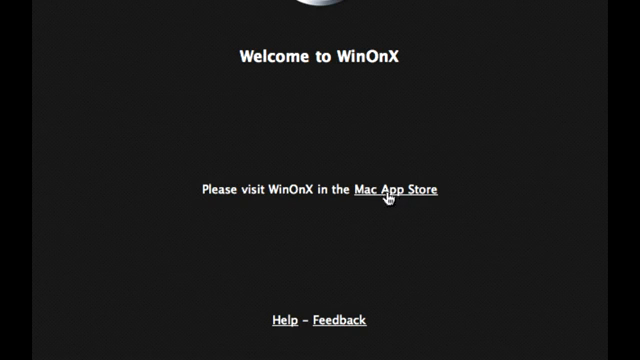
Follow the welcome page's Mac App Store link to the WinOnX product page.
left_click(398, 188)
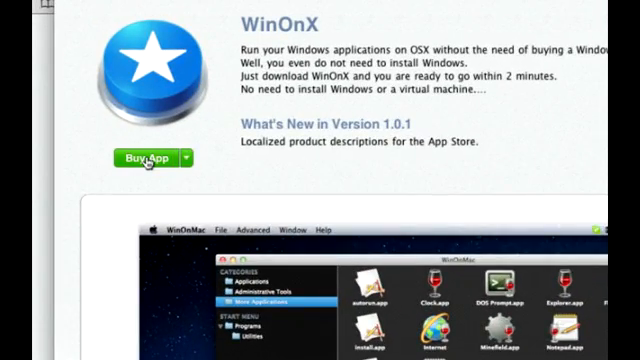
Buy the WinOnX app from its Mac App Store page and confirm the purchase.
left_click(140, 156)
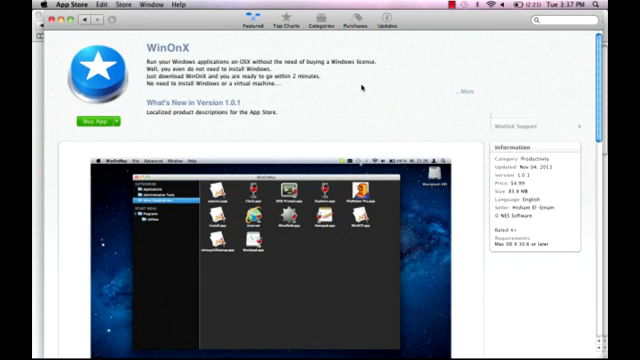
left_click(100, 124)
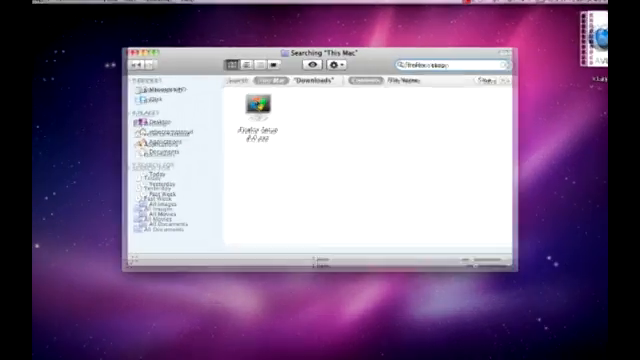
Run the downloaded Firefox Setup 8.0 installer, accepting the internet download warning.
double_click(264, 112)
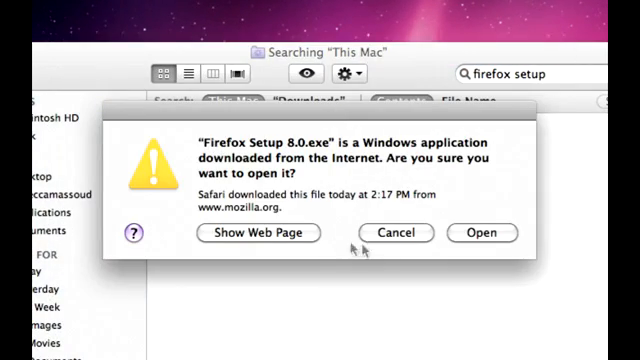
left_click(480, 232)
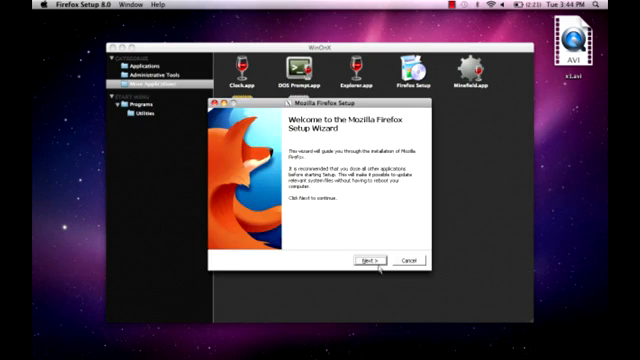
Advance the Mozilla Firefox Setup wizard past its welcome step and begin the installation.
left_click(368, 260)
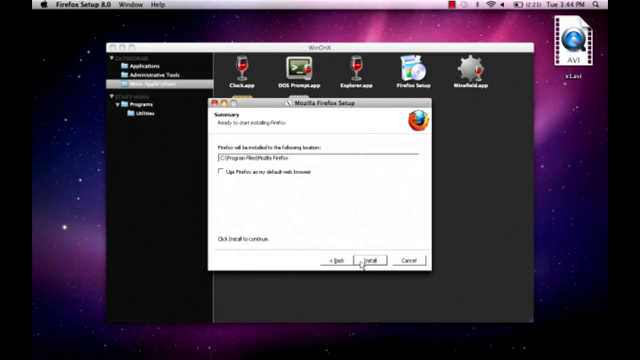
left_click(376, 260)
type("www.wino")
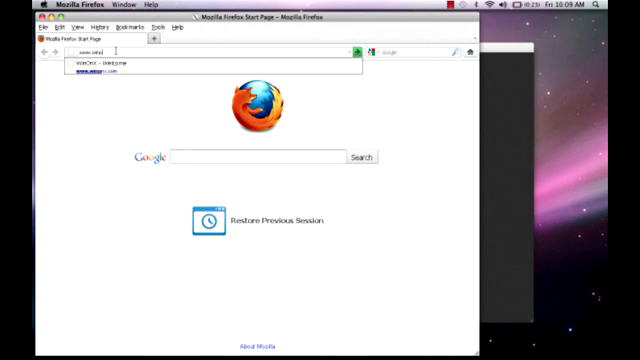
Load the suggested WinOnX site in the newly installed Windows Firefox.
left_click(110, 64)
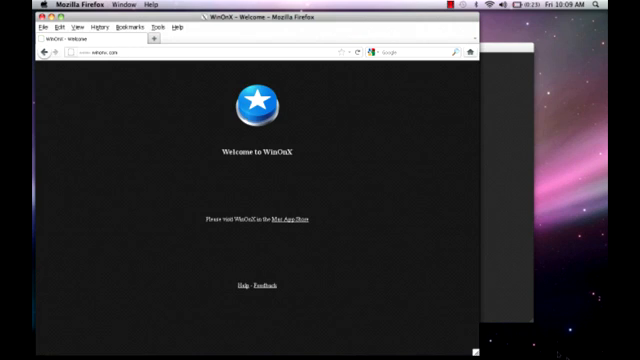